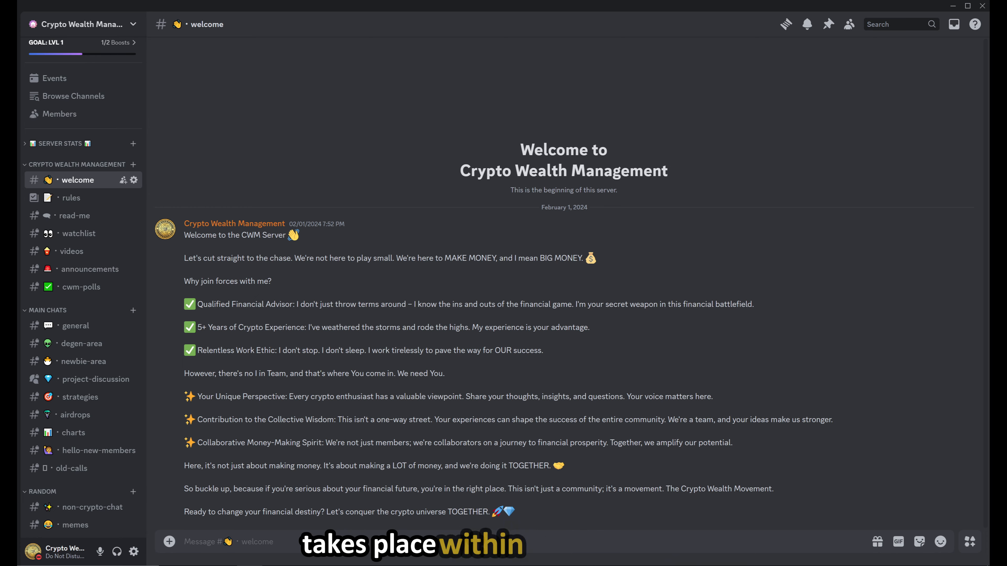
# Browse the Crypto Wealth Management server's project-discussion forum and degen-area chat
pyautogui.click(96, 379)
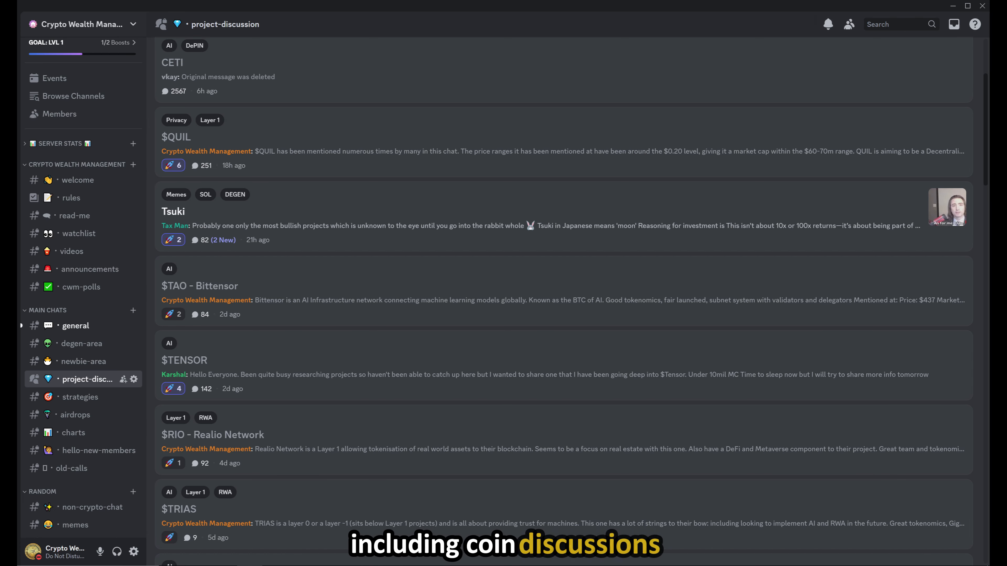
pyautogui.click(82, 343)
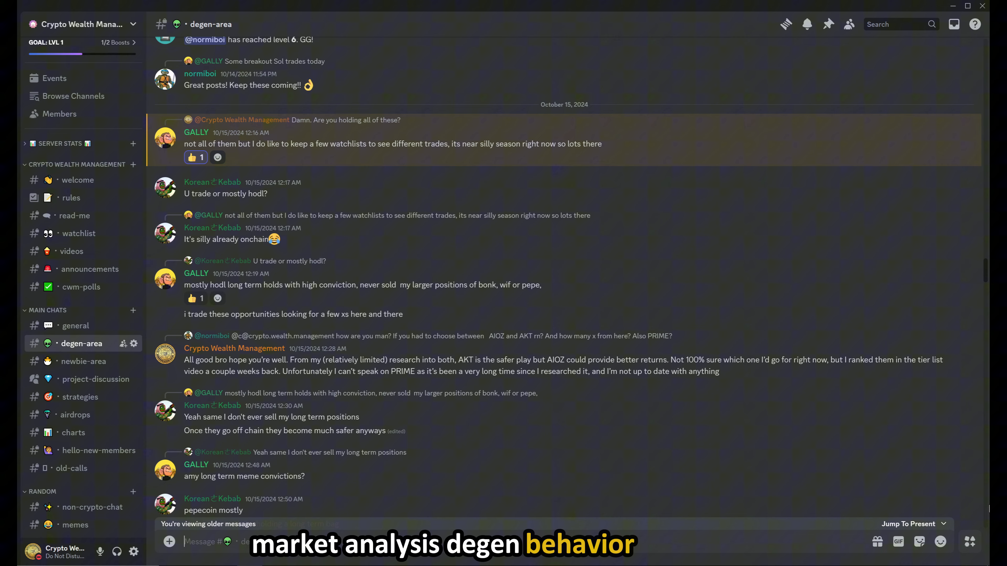
pyautogui.click(75, 524)
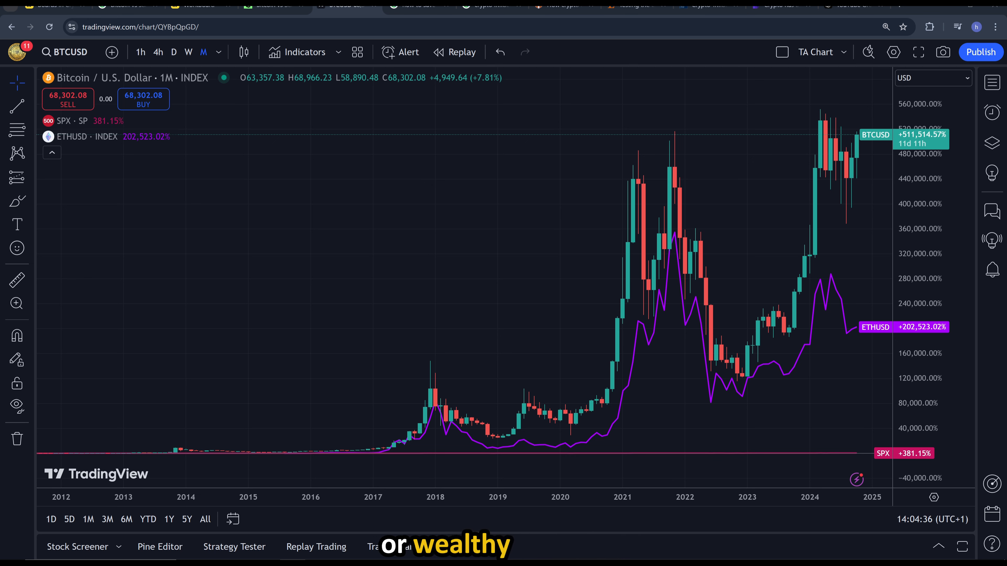
# Switch to the TradingView tab with the monthly BTCUSD chart compared against SPX and ETHUSD
pyautogui.click(196, 5)
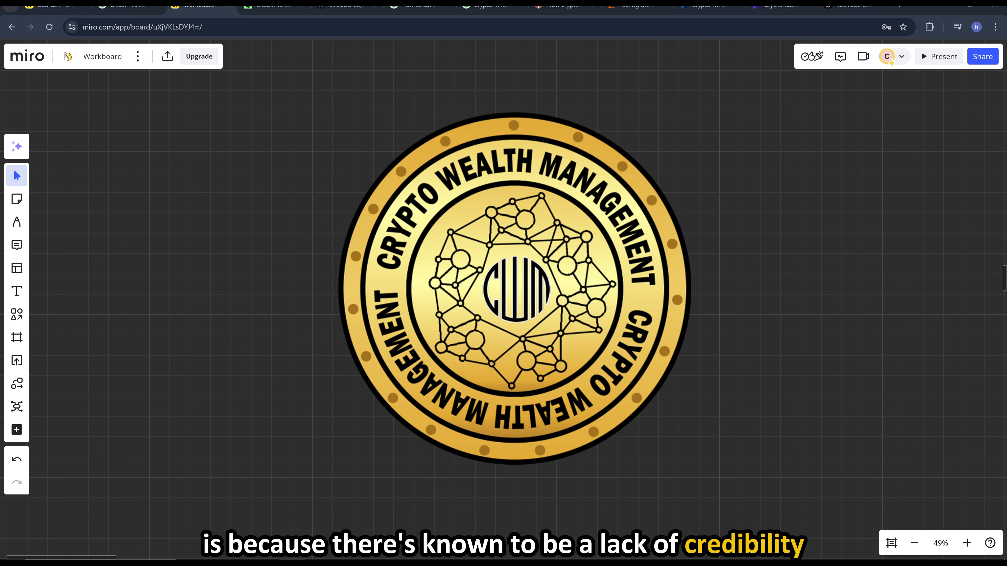
# Switch to the Miro tab with the Workboard showing the CWM coin logo
pyautogui.click(565, 5)
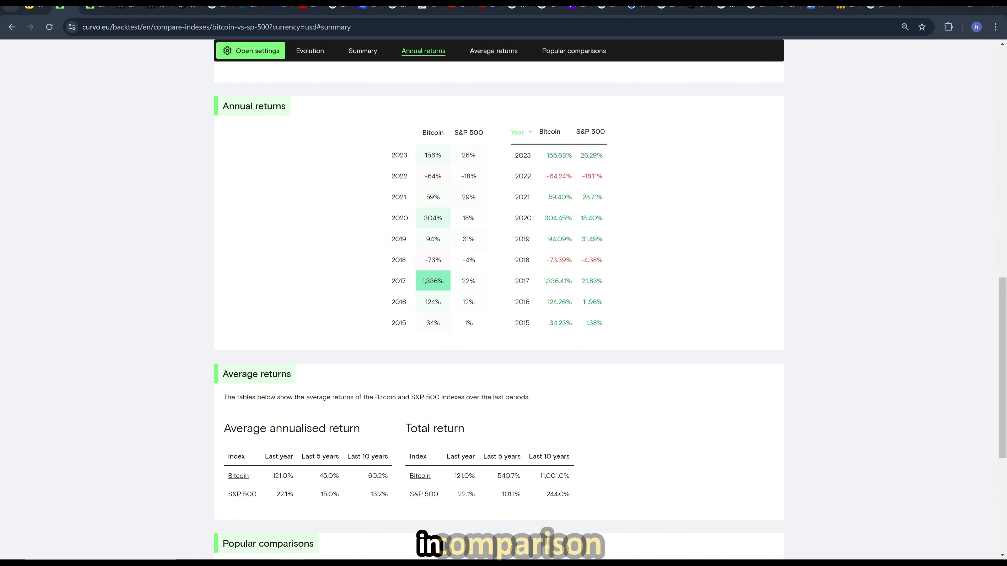
# Show the Evolution chart of the Bitcoin versus S&P 500 portfolio from June 2014 to July 2024
pyautogui.click(310, 50)
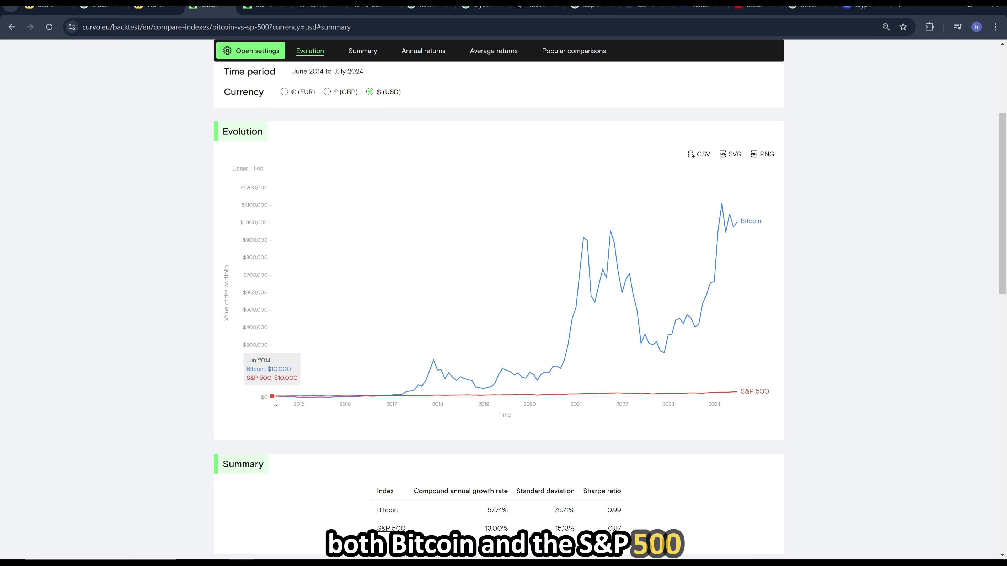
pyautogui.moveTo(738, 226)
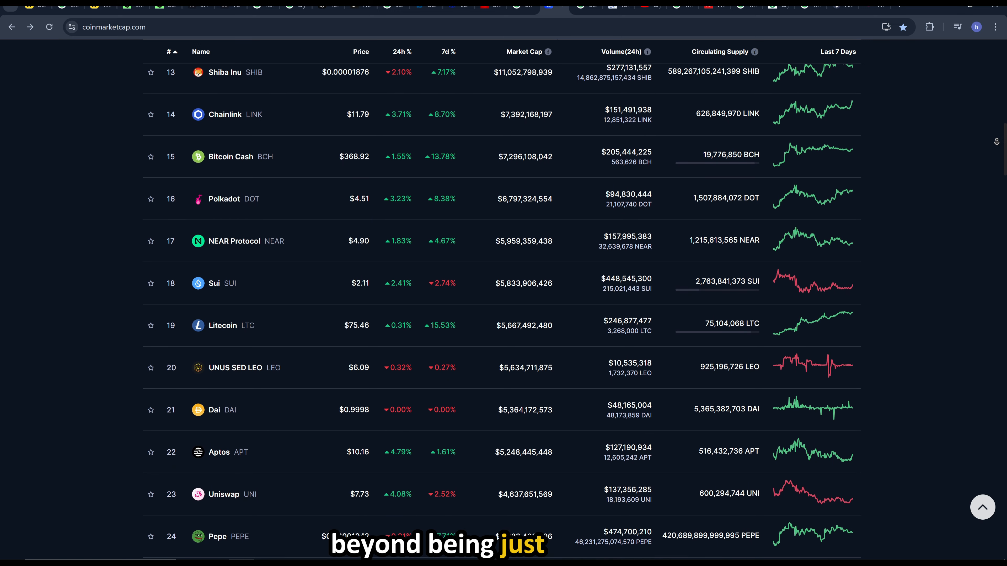
# Scroll the CoinMarketCap price table down to coins ranked 20 to 31, from UNUS SED LEO to POL
pyautogui.scroll(-3)
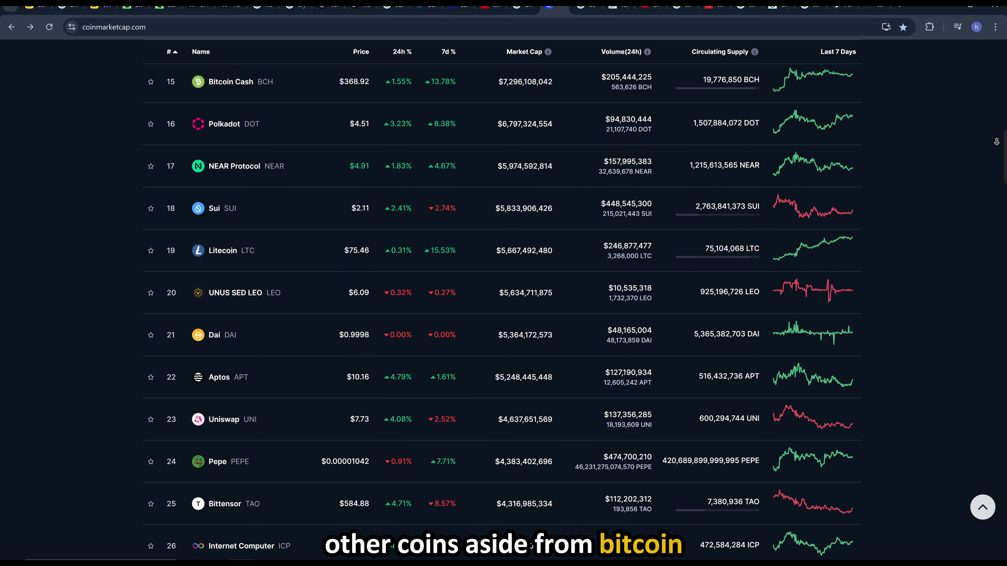
pyautogui.scroll(-3)
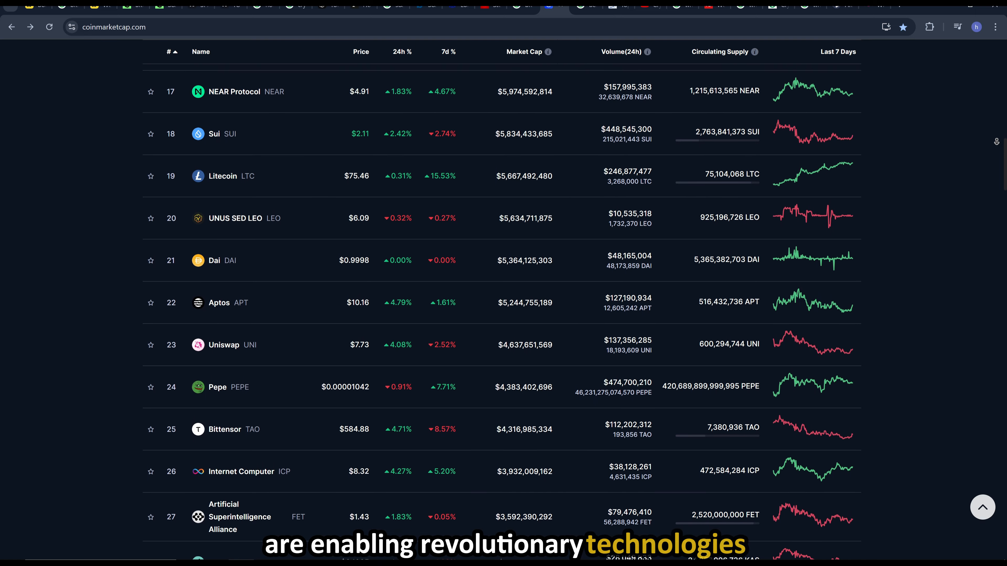
pyautogui.scroll(-3)
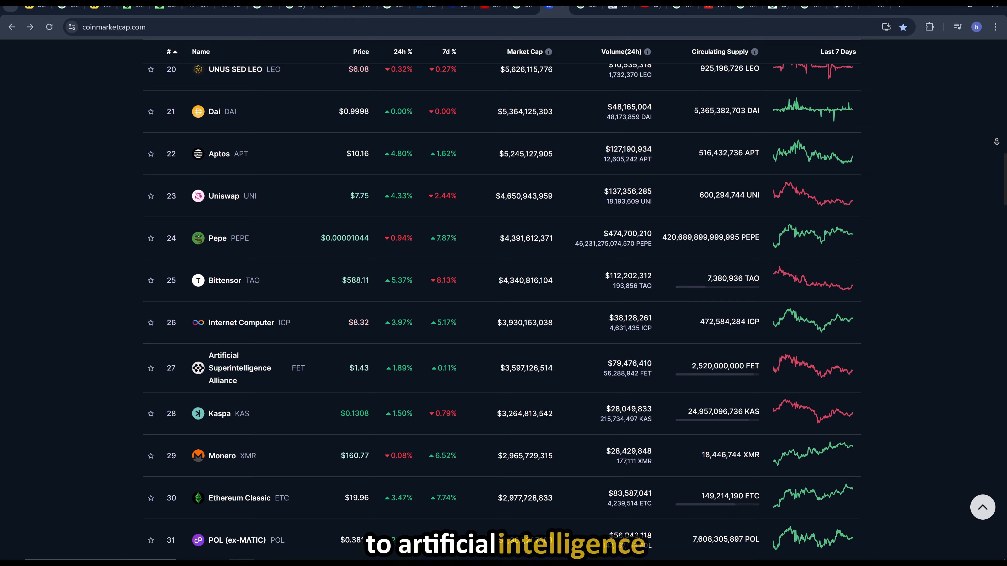
pyautogui.scroll(-3)
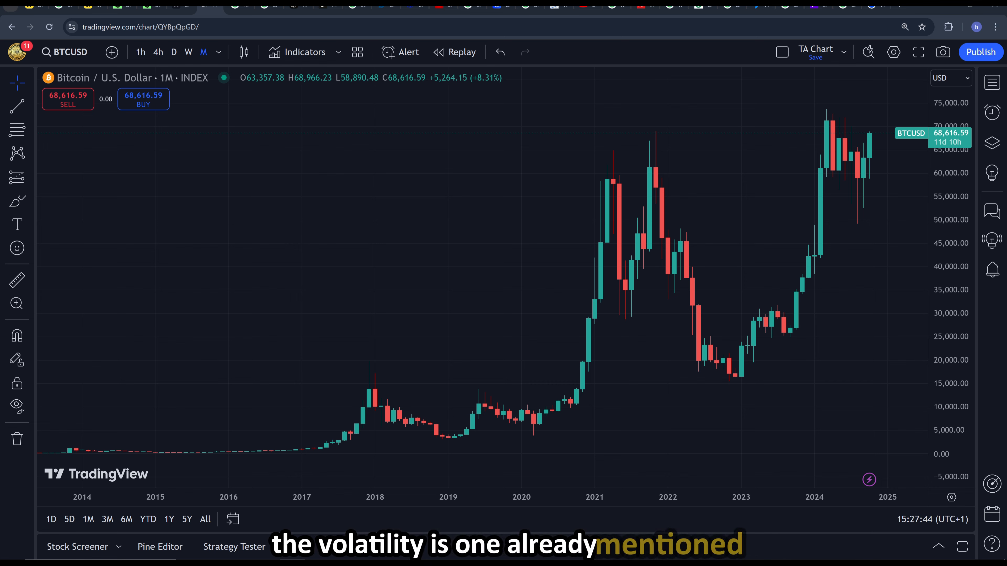
pyautogui.moveTo(550, 332)
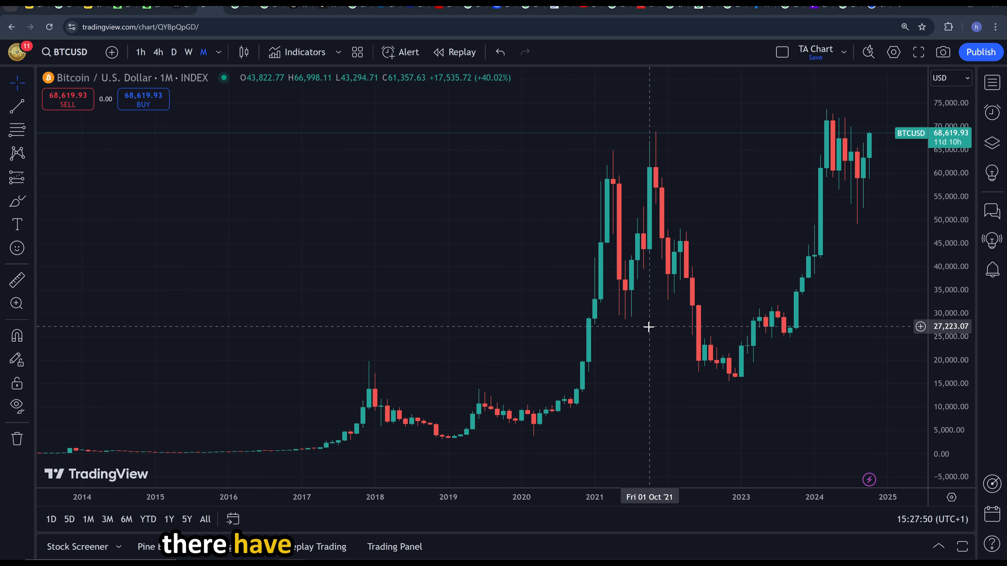
pyautogui.moveTo(693, 319)
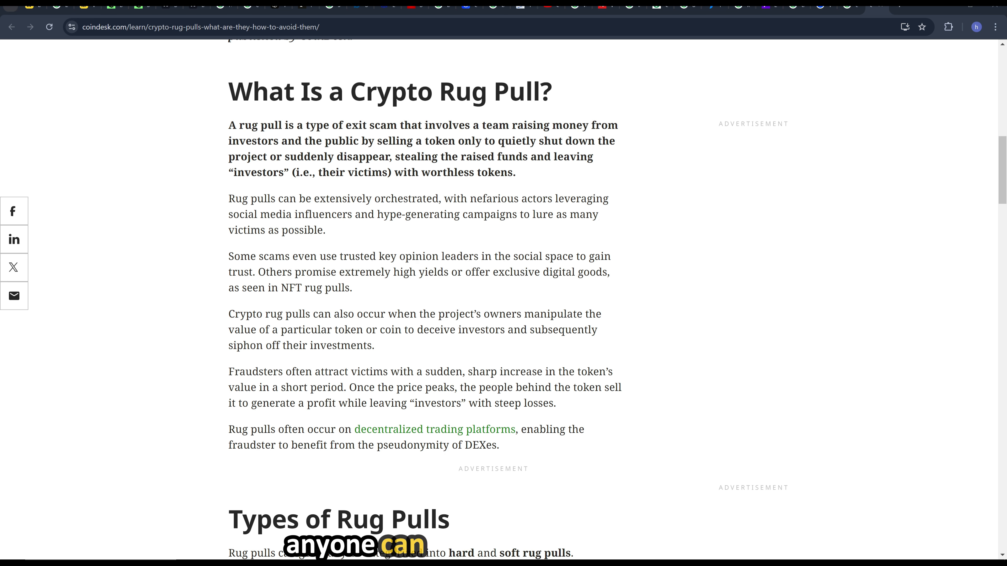
# Scroll through the 'What Is a Crypto Rug Pull?' section of the CoinDesk article
pyautogui.scroll(-3)
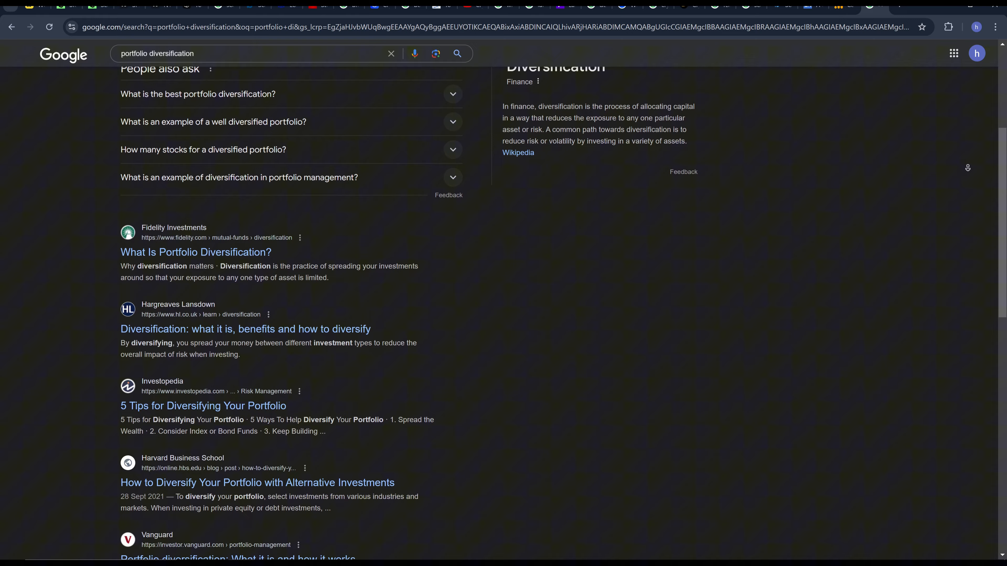
# Scroll through the portfolio diversification results from Fidelity, Investopedia, Vanguard and others
pyautogui.scroll(-3)
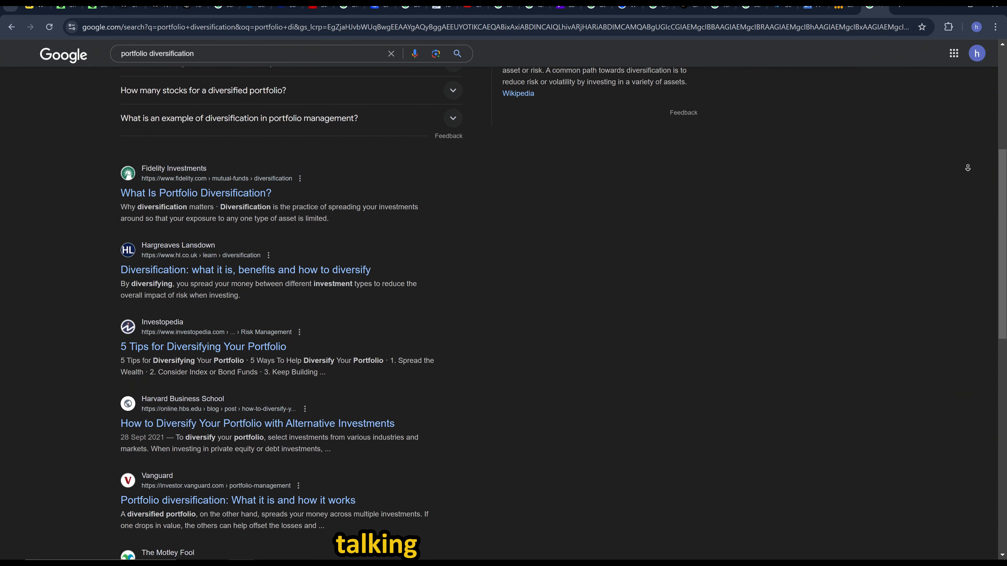
pyautogui.scroll(-3)
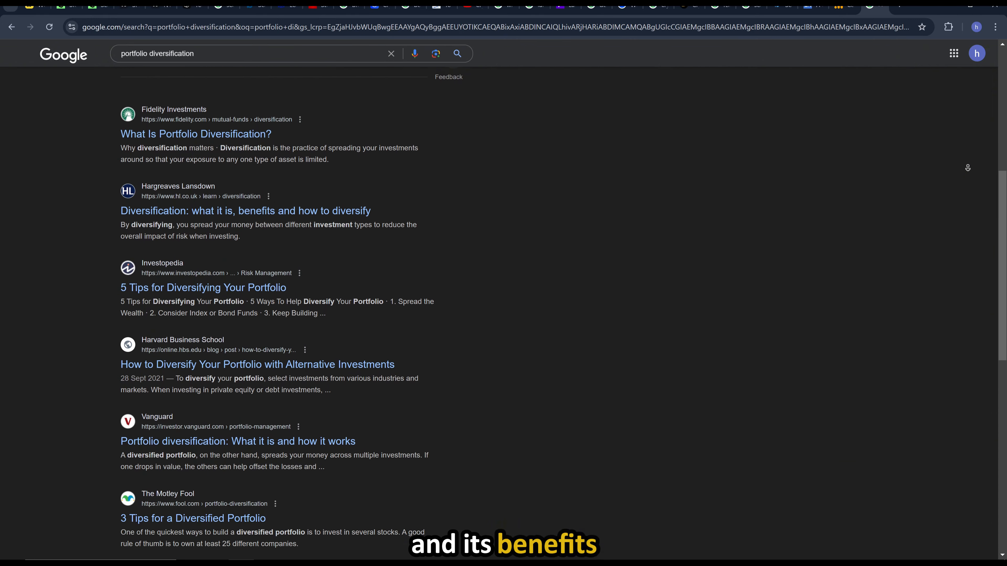
pyautogui.scroll(-3)
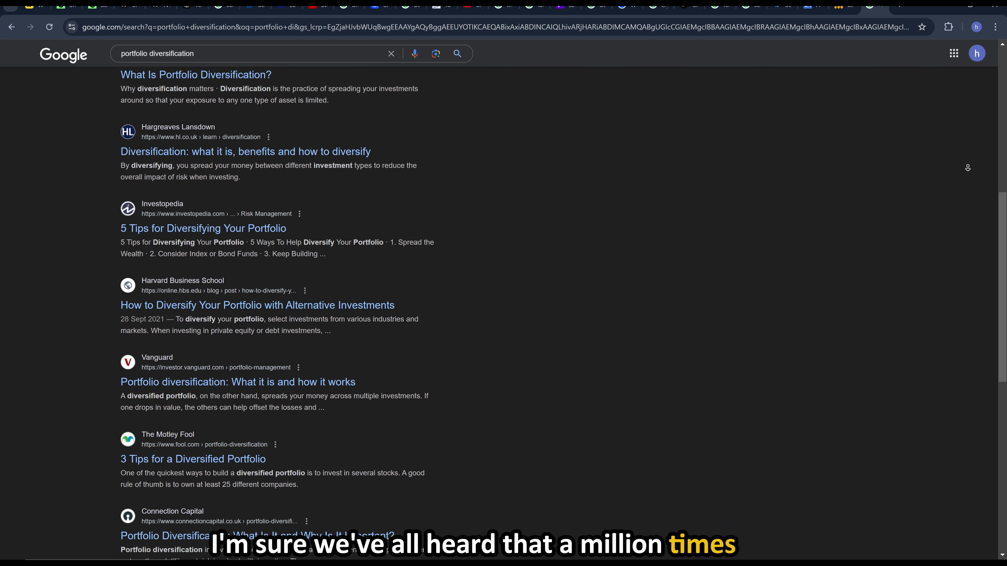
pyautogui.scroll(-3)
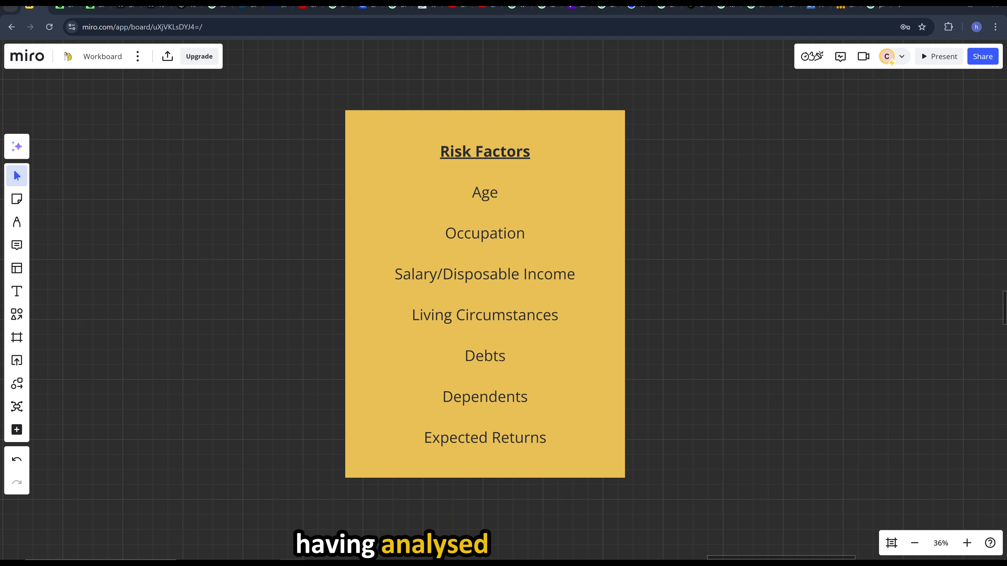
# Scroll the Miro Workboard to the yellow Risk Factors card
pyautogui.scroll(-3)
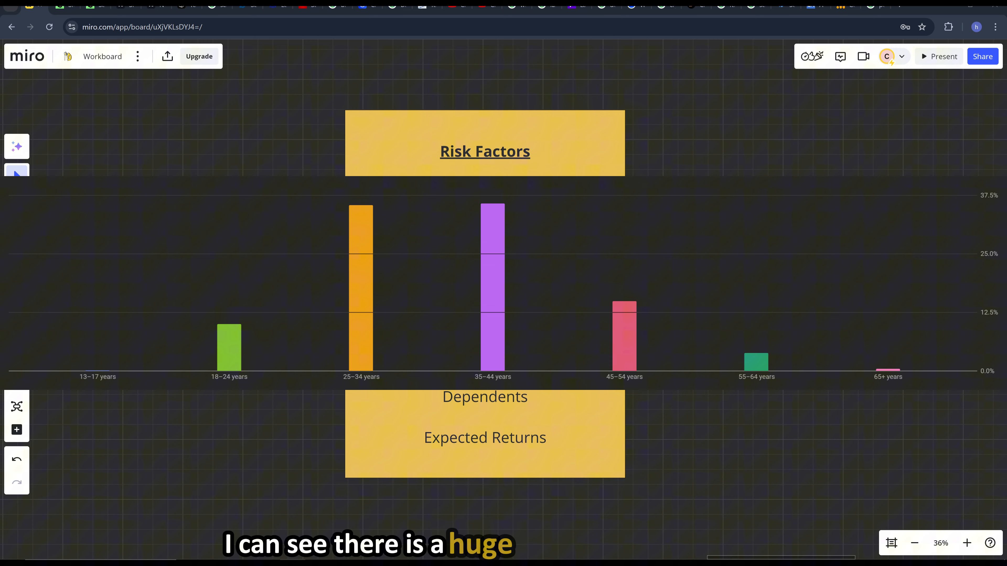